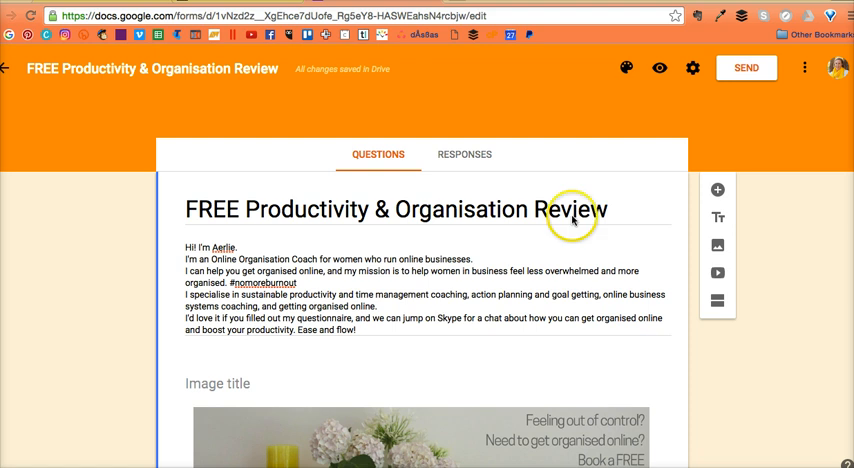
Step: Scroll through the Woobox dashboard and check which kinds of new Facebook tabs can be created
scroll("down", 3)
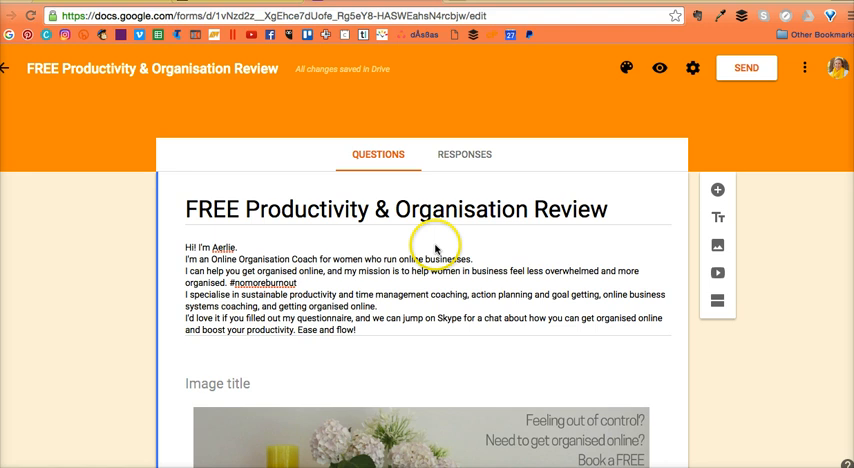
scroll("down", 3)
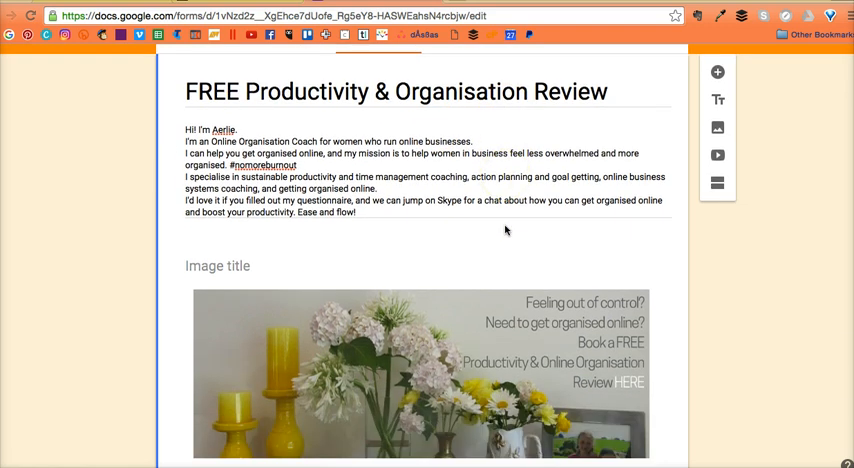
scroll("down", 3)
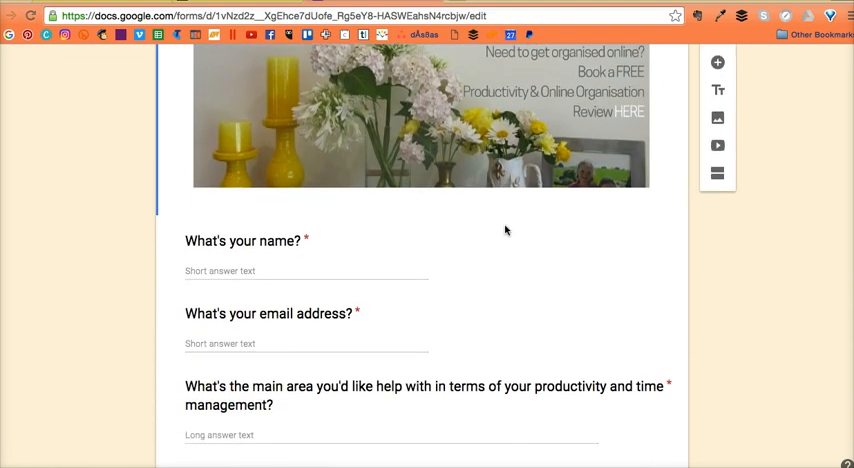
scroll("down", 3)
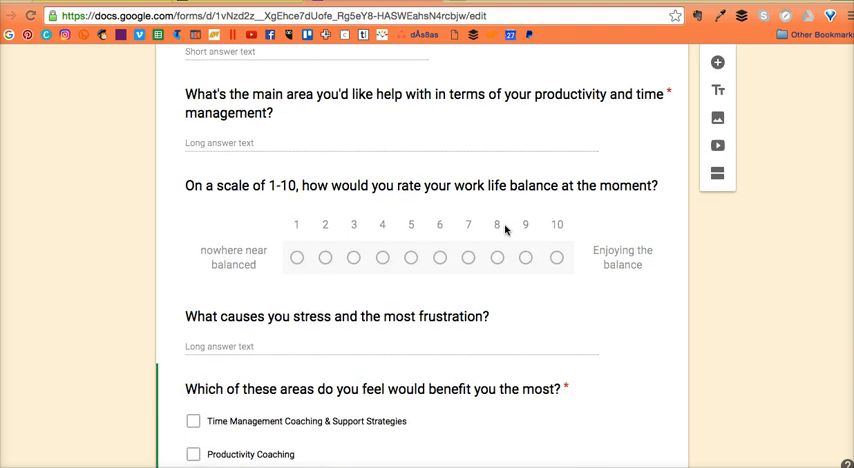
scroll("down", 3)
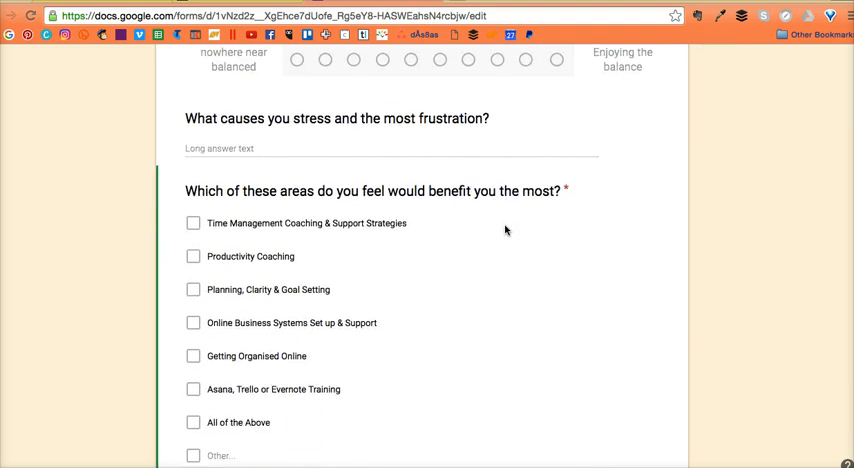
scroll("down", 3)
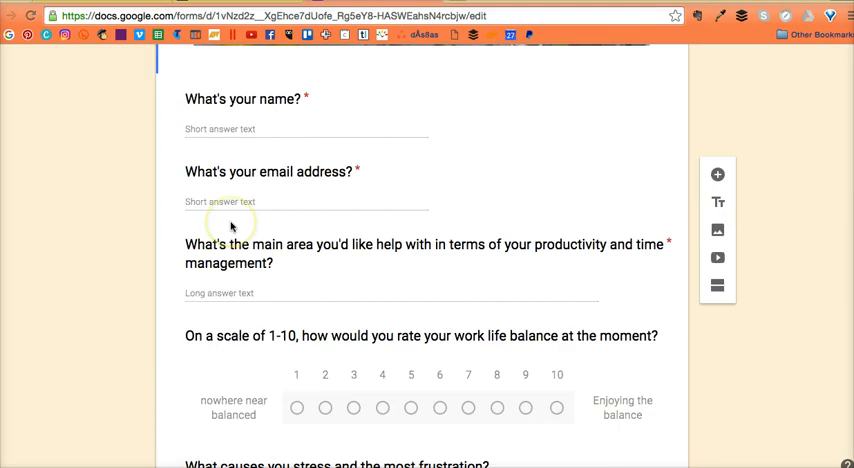
scroll("up", 3)
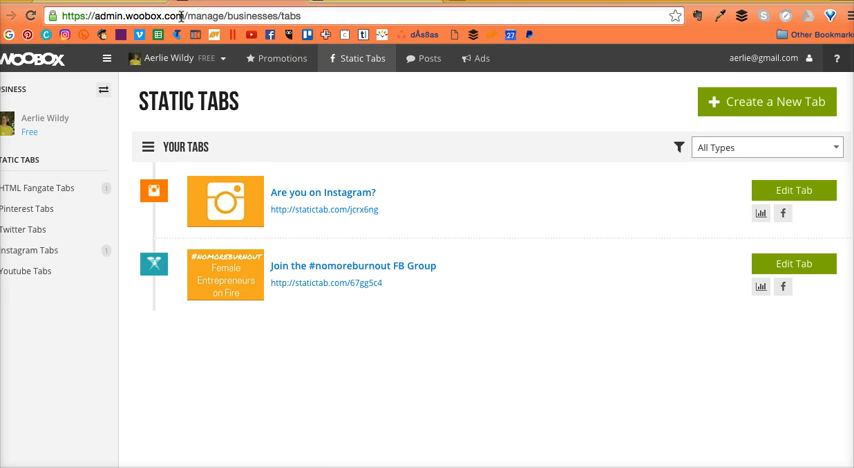
mouse_move(266, 212)
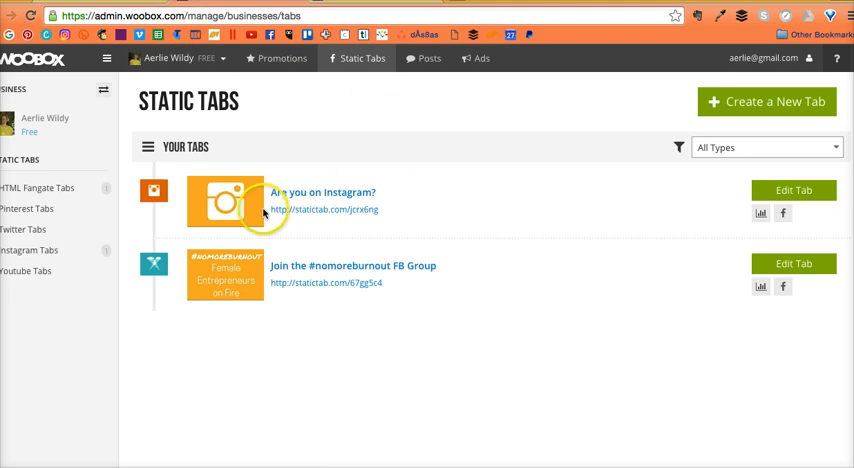
mouse_move(228, 204)
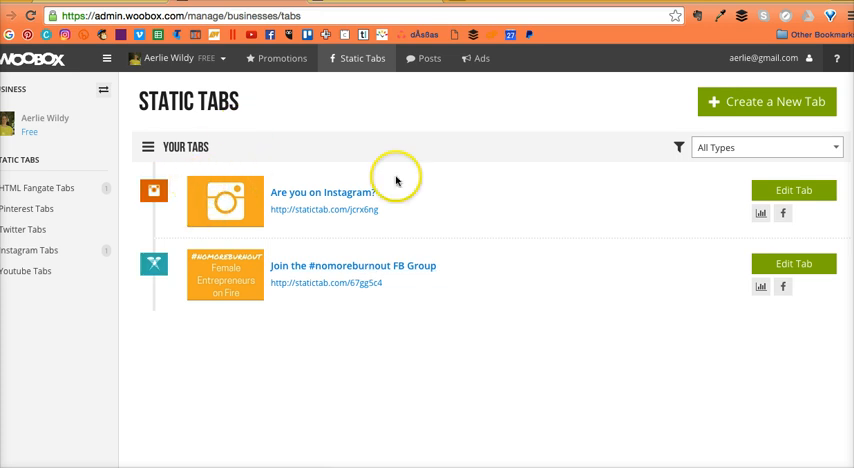
mouse_move(712, 148)
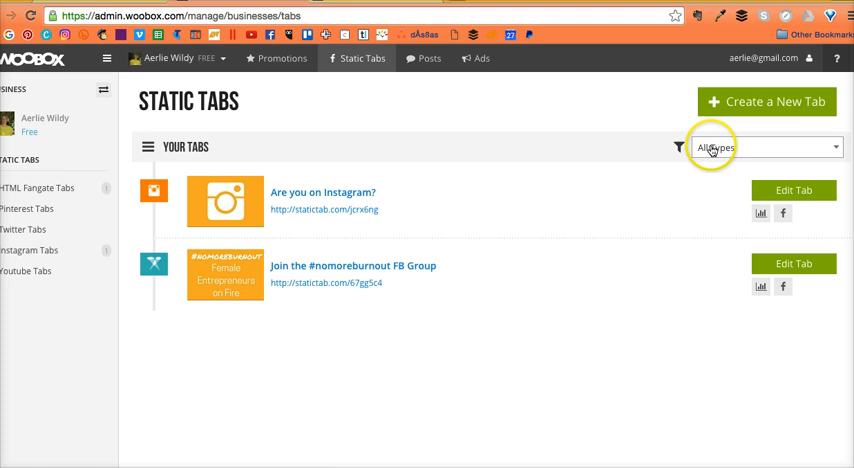
left_click(766, 100)
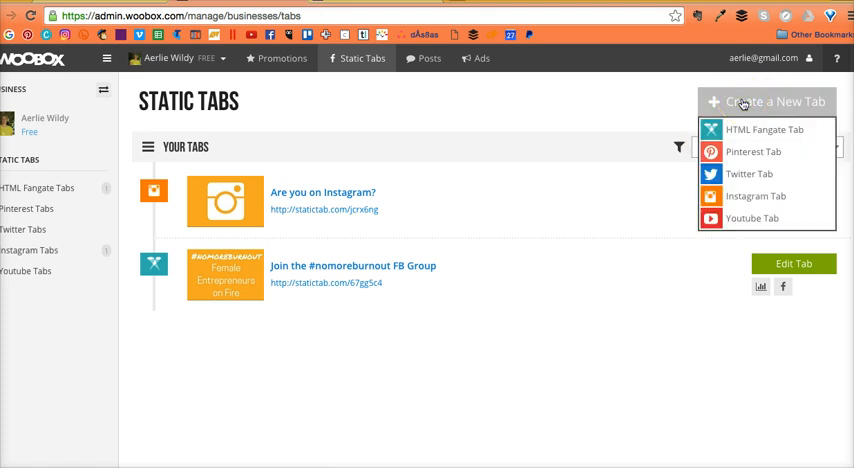
mouse_move(424, 68)
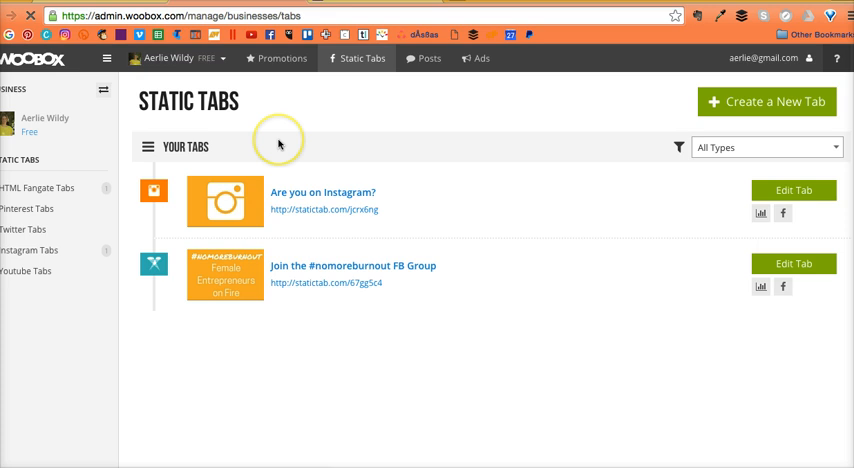
mouse_move(268, 152)
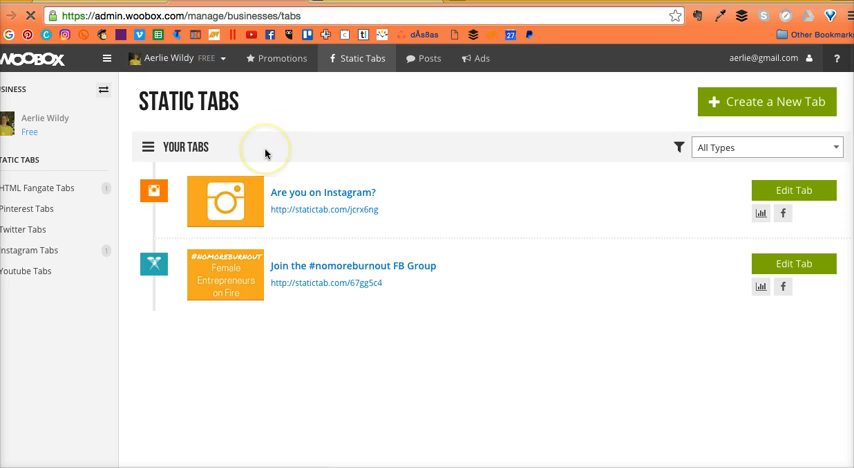
mouse_move(700, 236)
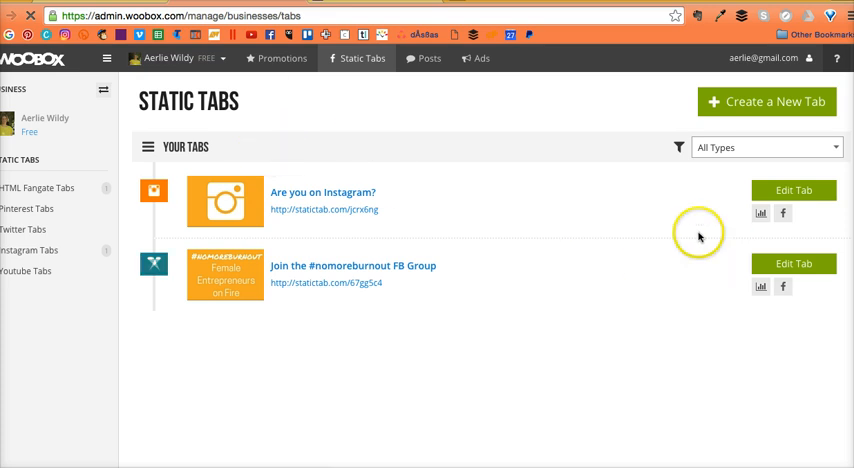
left_click(766, 100)
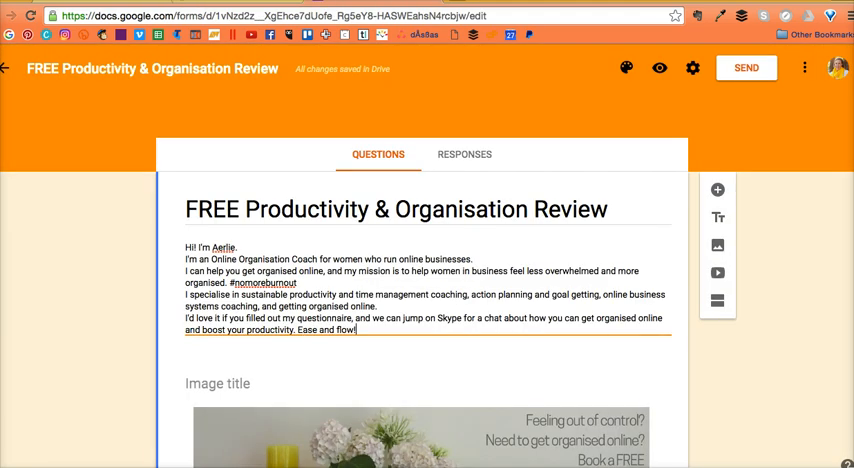
mouse_move(746, 68)
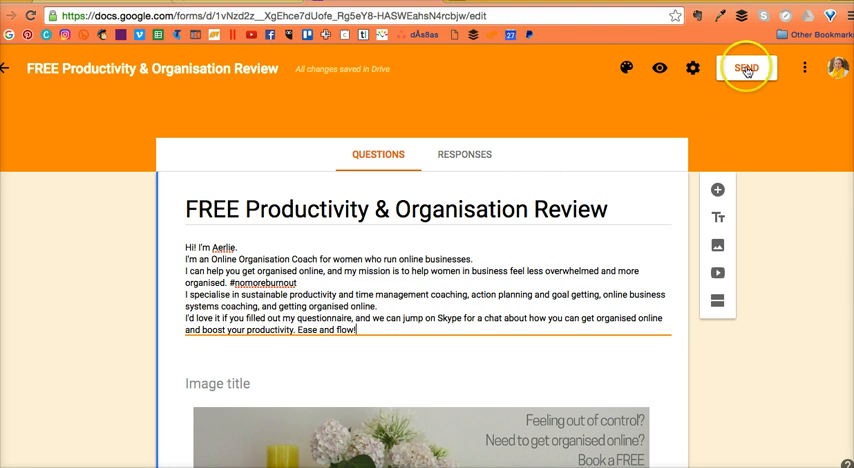
Step: From the form's Send options, copy its iframe embed HTML code
left_click(746, 68)
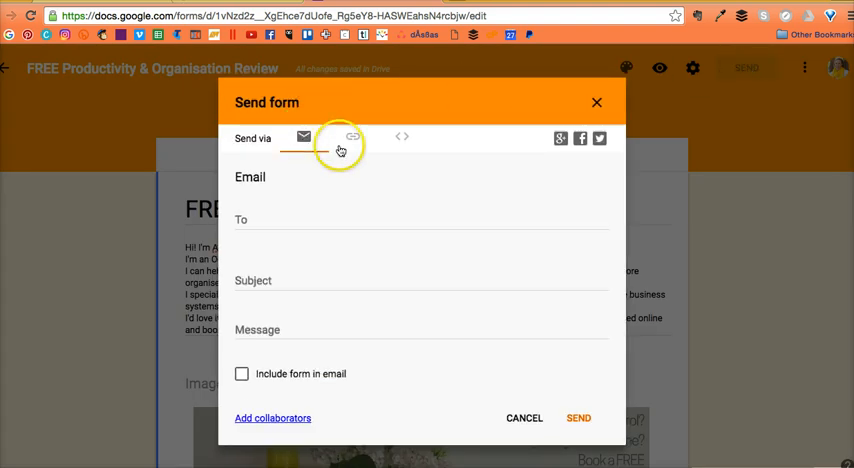
left_click(400, 136)
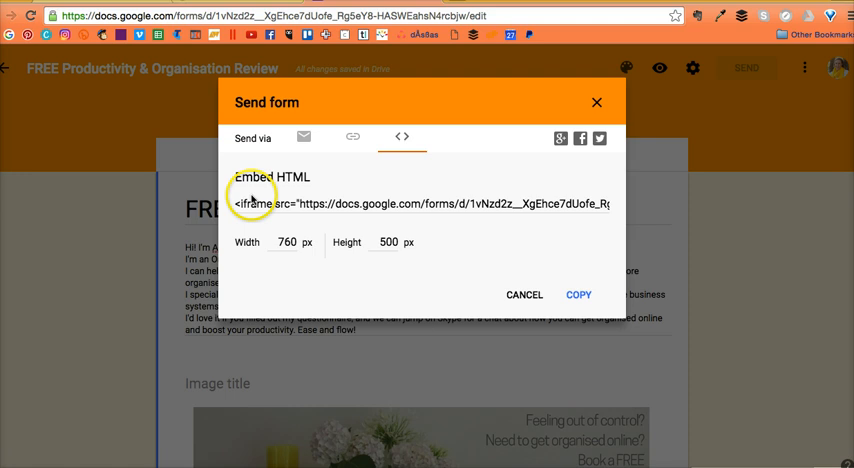
triple_click(420, 204)
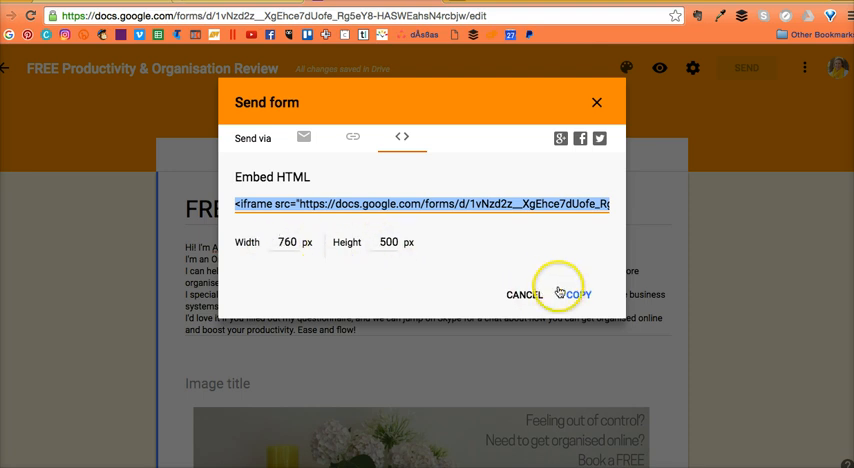
left_click(578, 294)
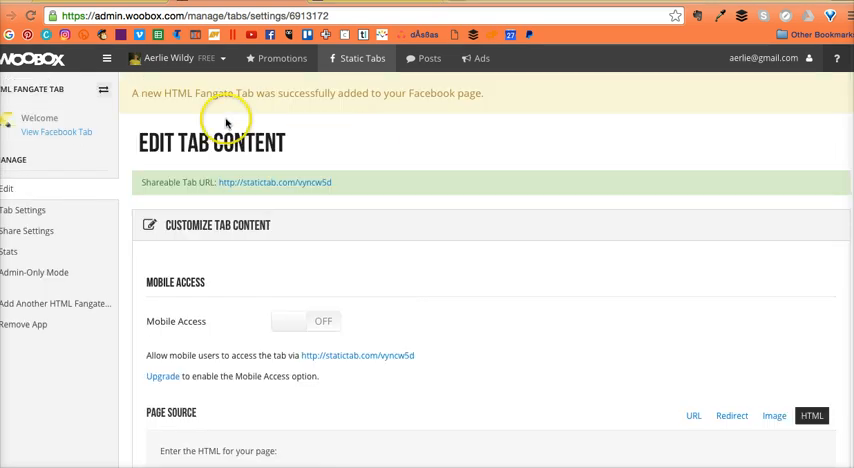
mouse_move(188, 236)
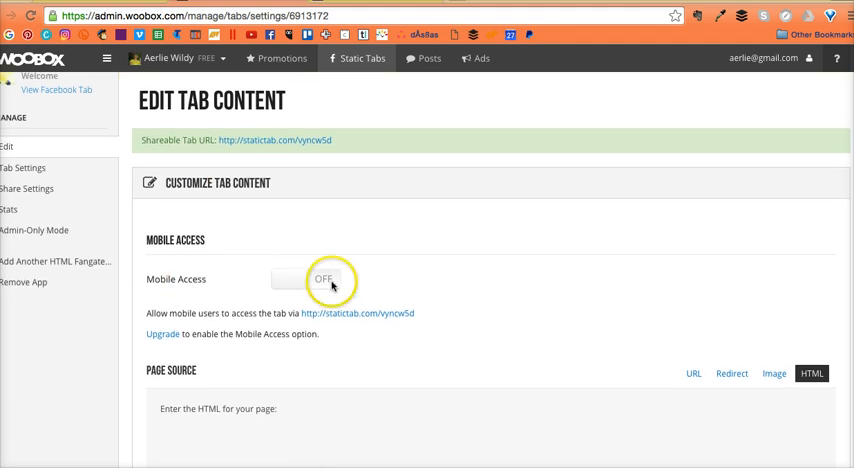
Step: Try turning on mobile access for the Fangate tab, then reach the Page Source HTML editor
left_click(310, 280)
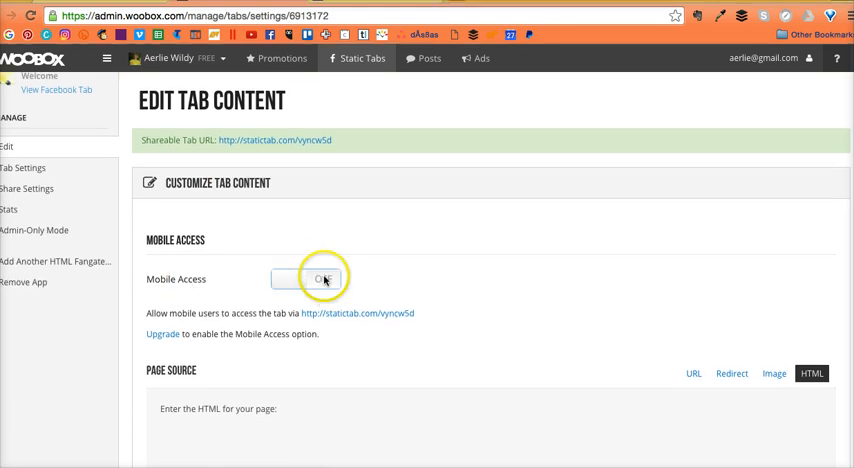
left_click(322, 278)
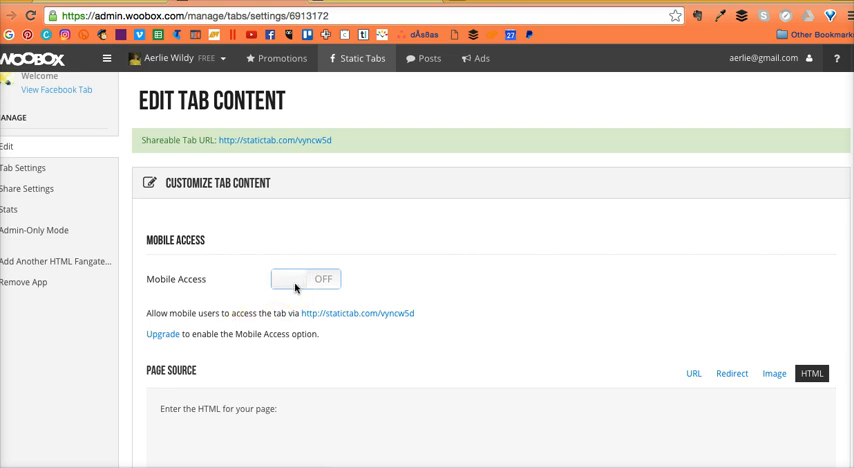
scroll("down", 3)
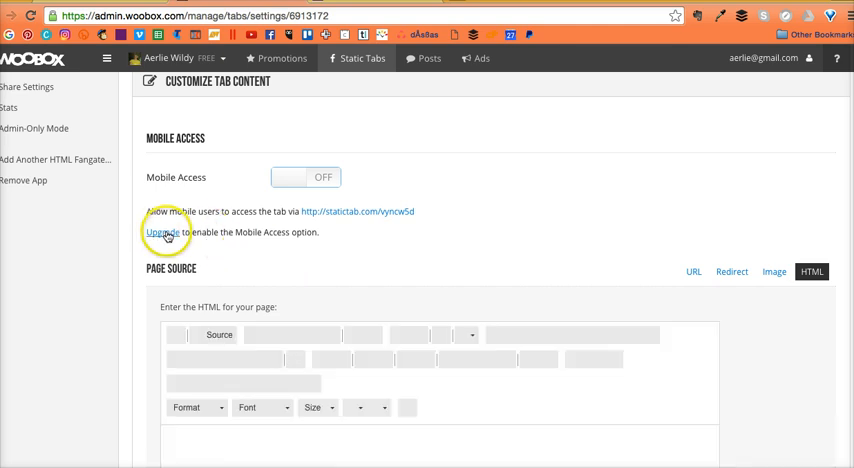
scroll("down", 3)
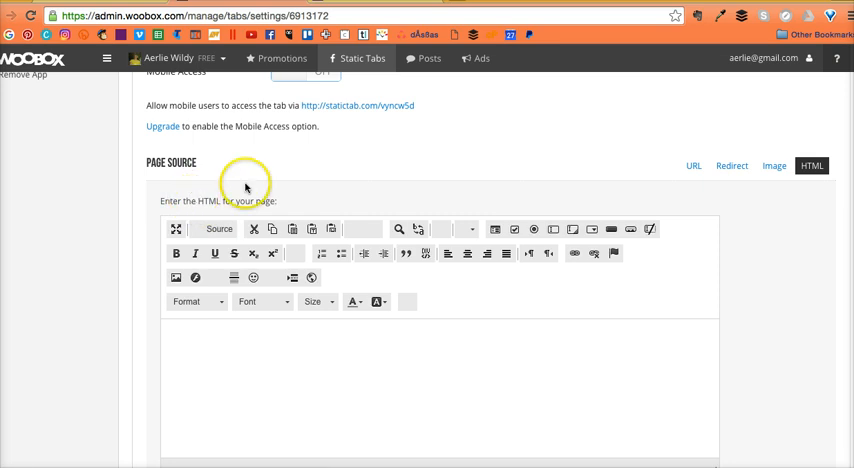
scroll("down", 3)
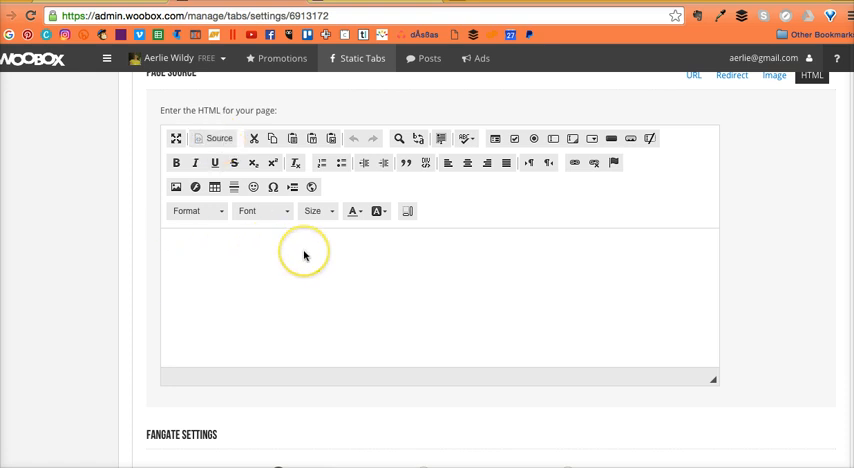
mouse_move(464, 228)
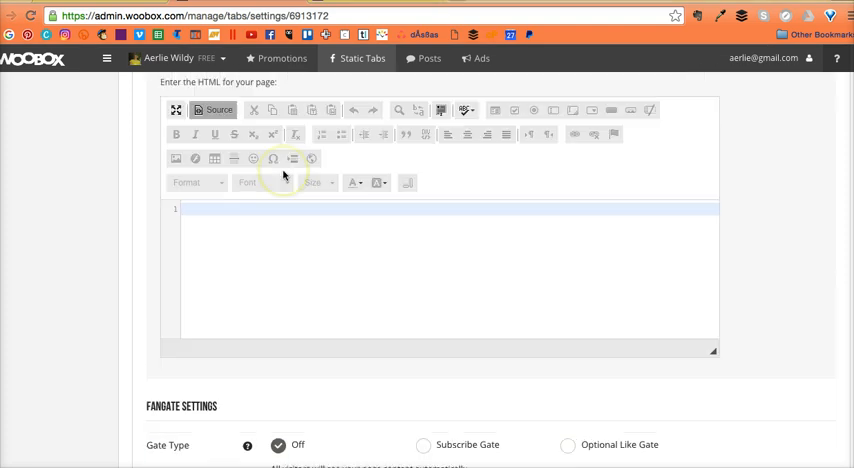
Step: Paste the Google Form iframe code into the page source and check its rendered preview
scroll("up", 3)
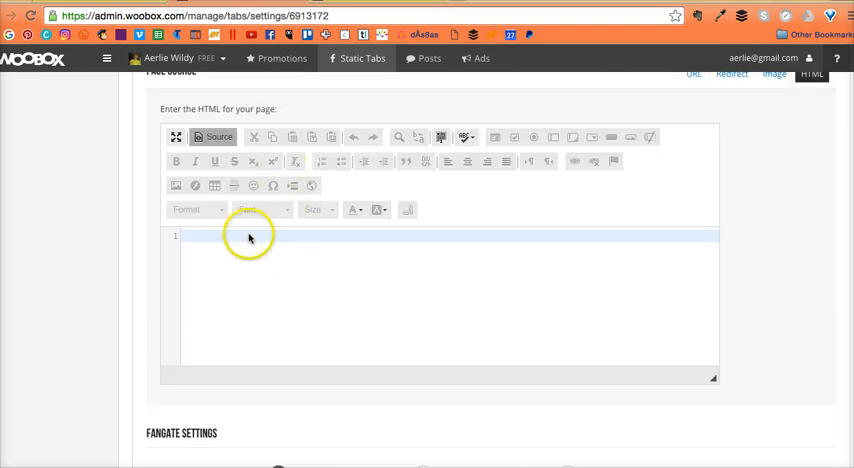
type("<iframe src=\"https://docs.google.com/forms/d/1vNzd2z__XgEhce7dUofe_Rg5eY8-HASWEahsN4rcbjw/viewform?embedded=true\" width=\"760\" height=\"500\" frameborder=\"0\" marginheight=\"0\" marginwidth=\"0\">")
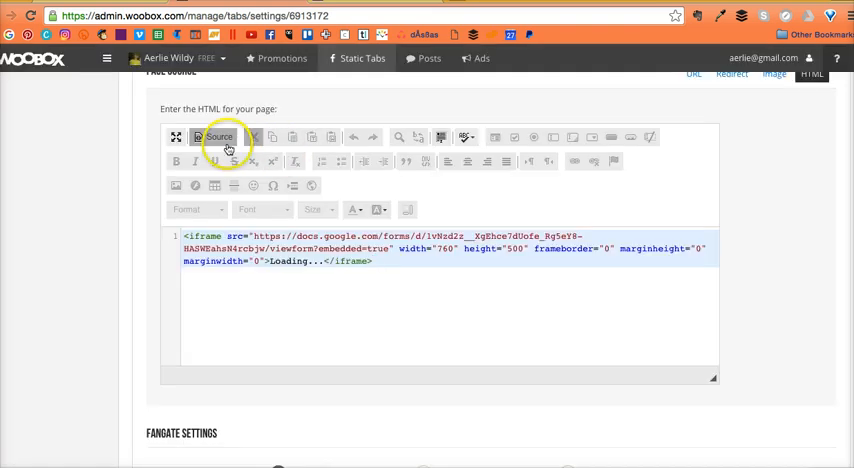
left_click(216, 136)
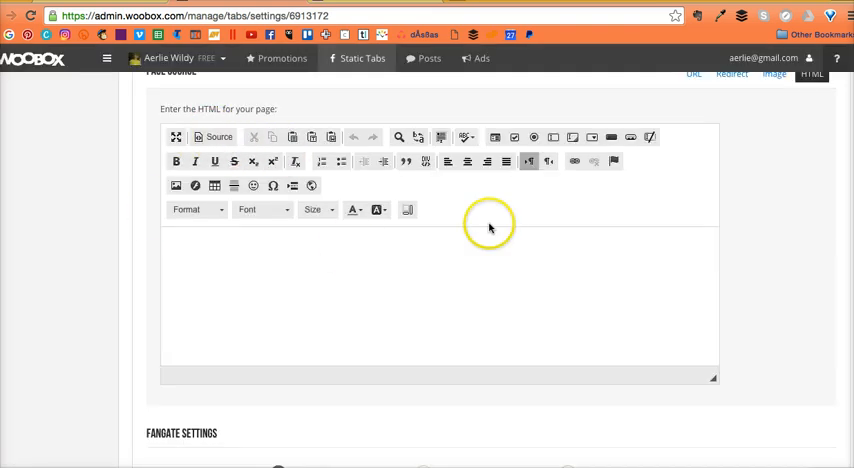
scroll("down", 3)
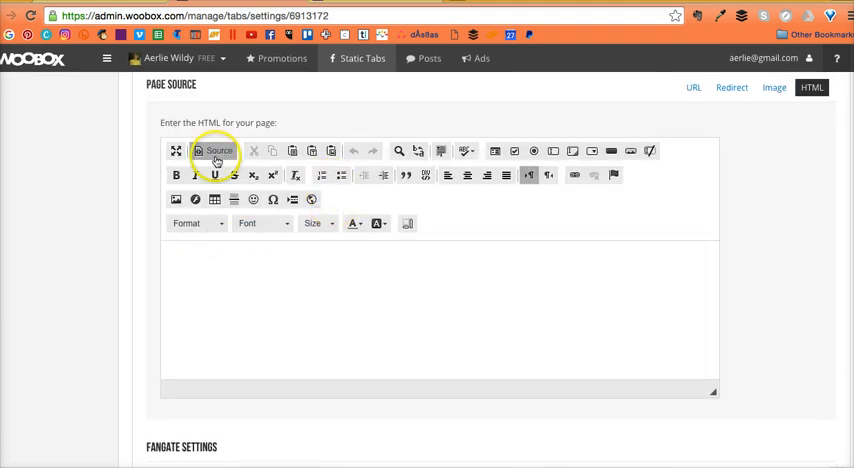
left_click(212, 152)
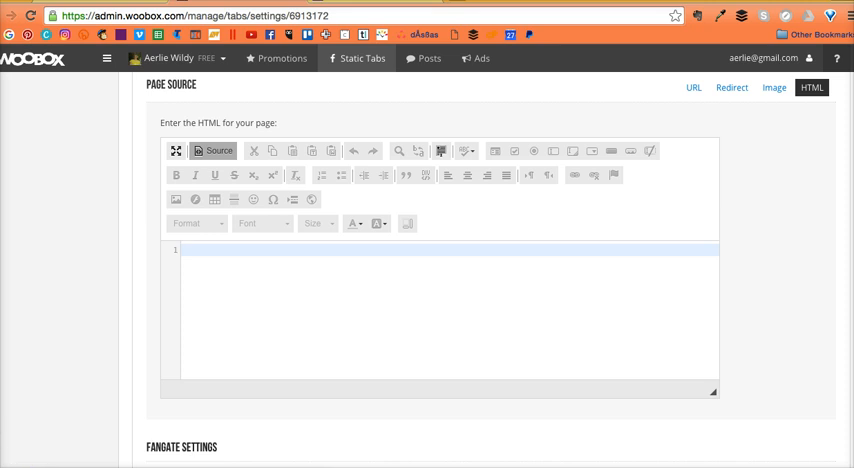
mouse_move(224, 300)
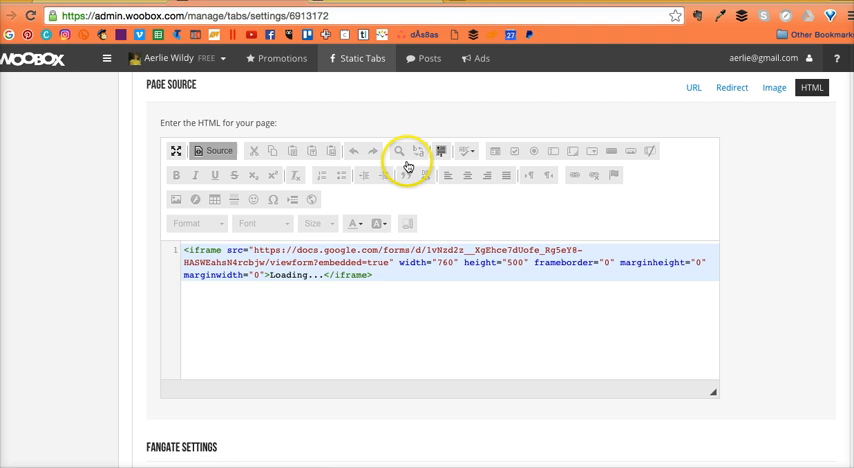
Step: Scroll down the edit page below the pasted embed code
scroll("down", 3)
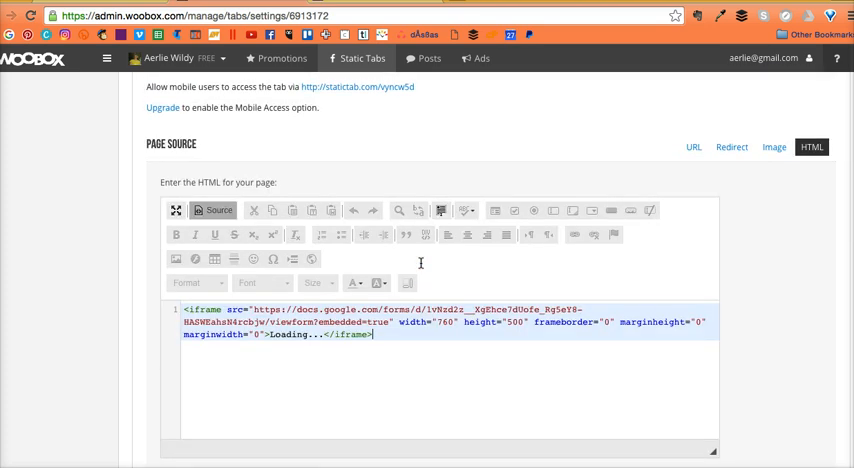
scroll("down", 3)
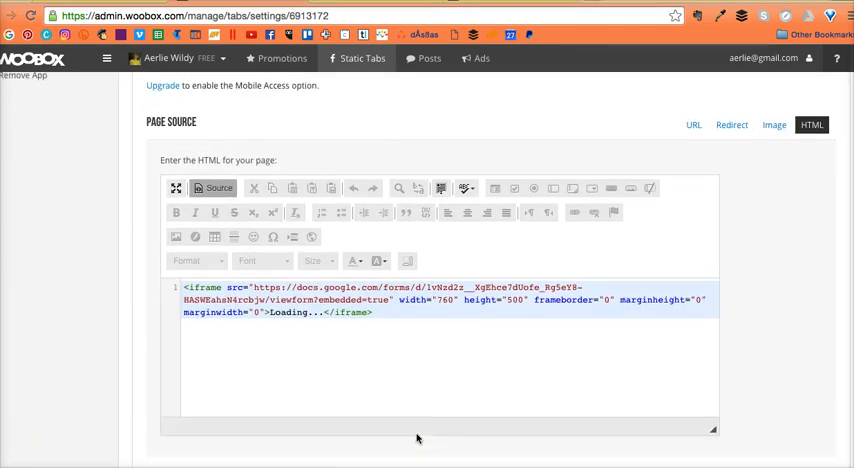
scroll("down", 3)
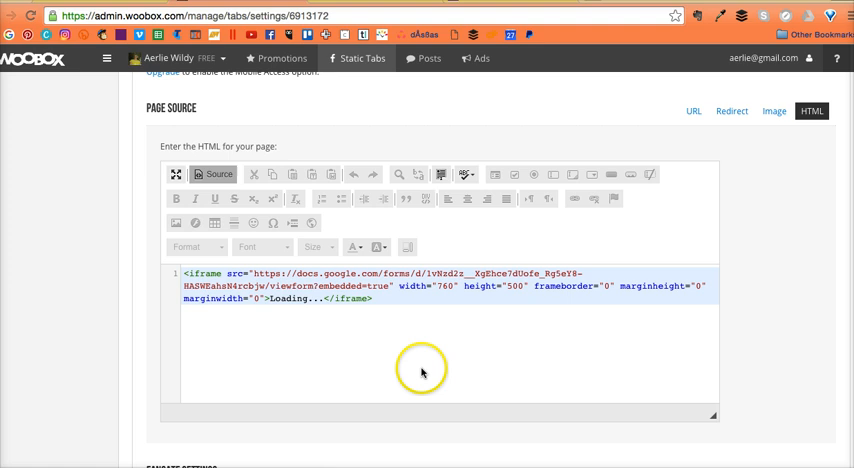
scroll("down", 3)
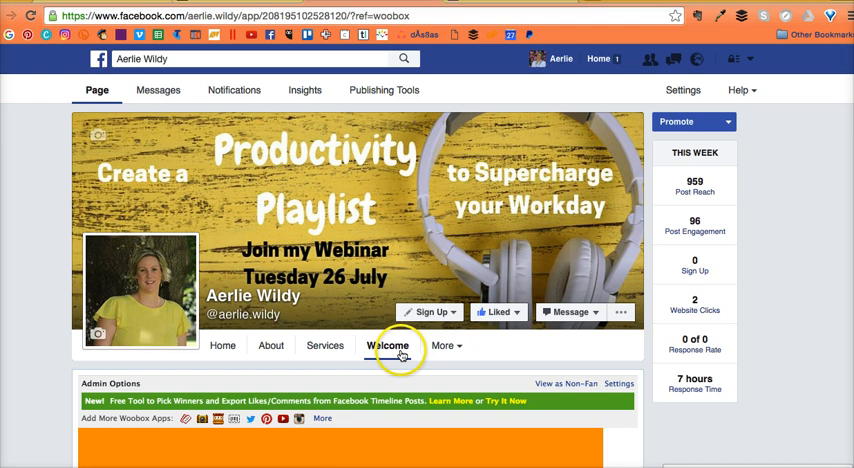
Step: Scroll through the embedded productivity review form on the Welcome tab down to its submit section
scroll("down", 3)
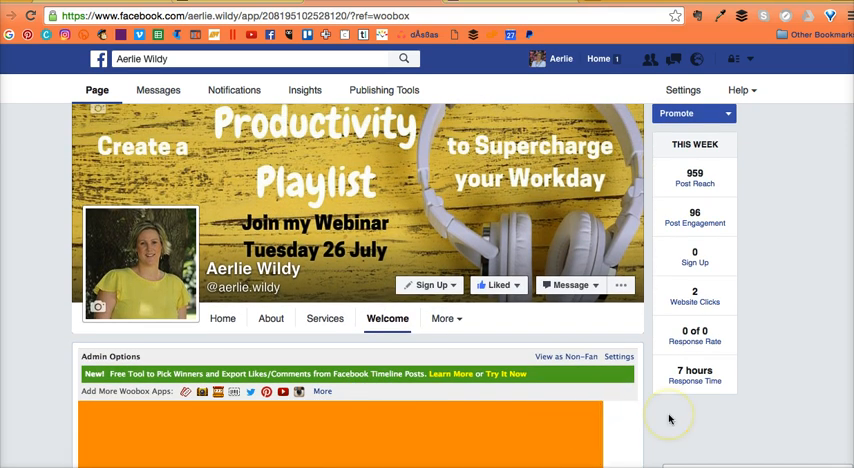
scroll("down", 3)
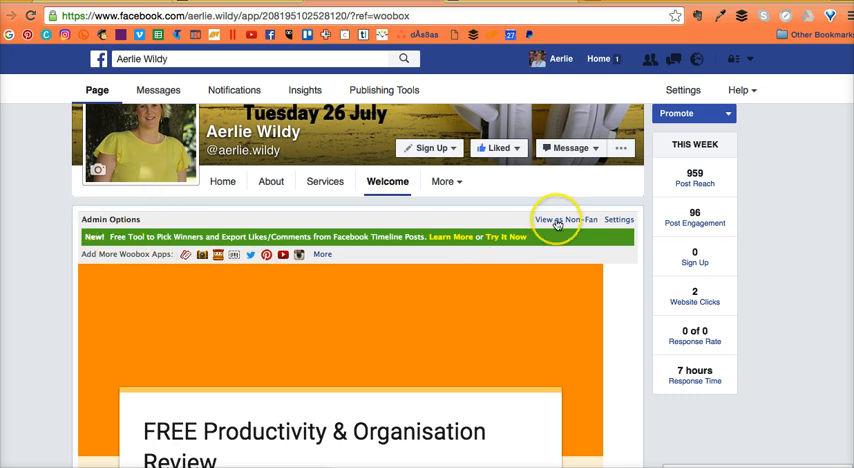
mouse_move(300, 252)
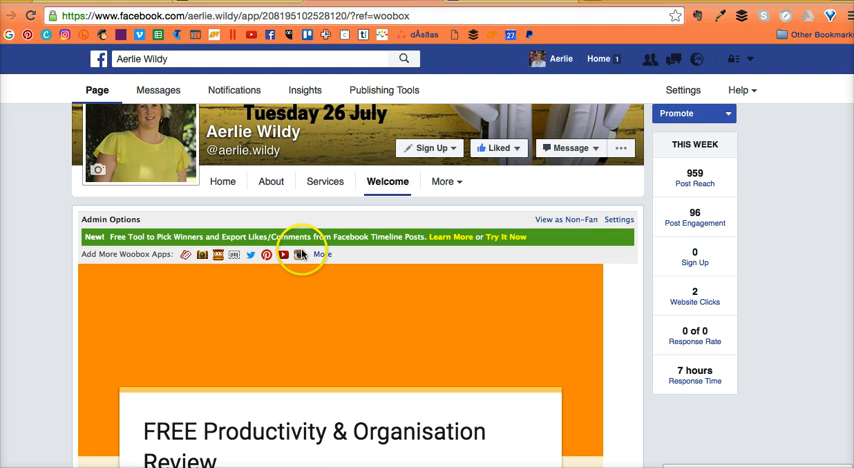
scroll("down", 3)
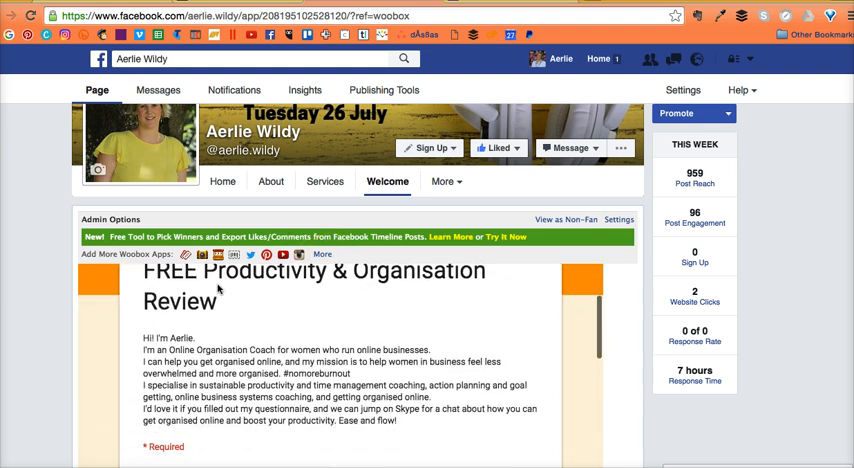
scroll("down", 3)
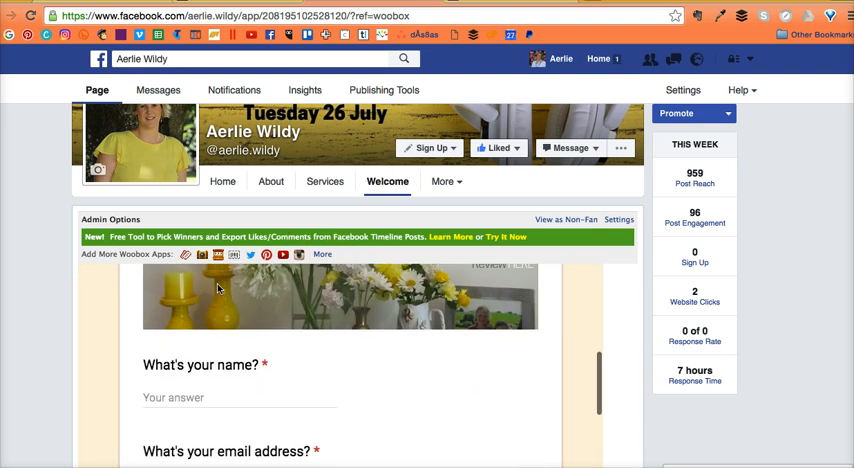
scroll("down", 3)
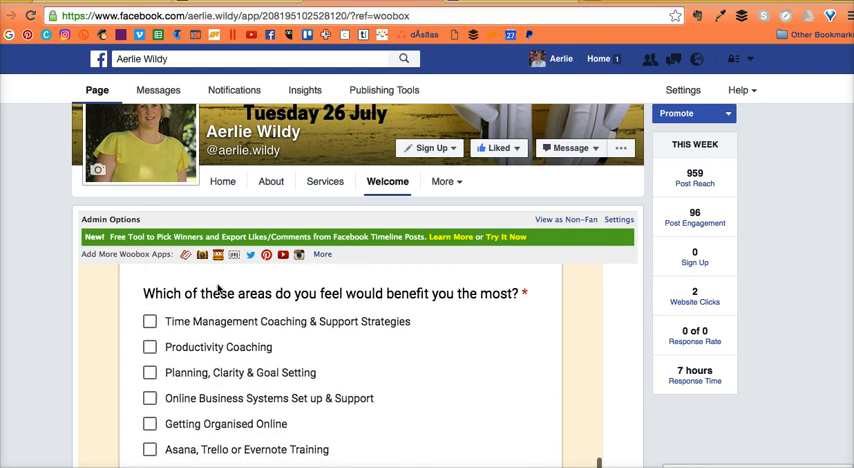
scroll("down", 3)
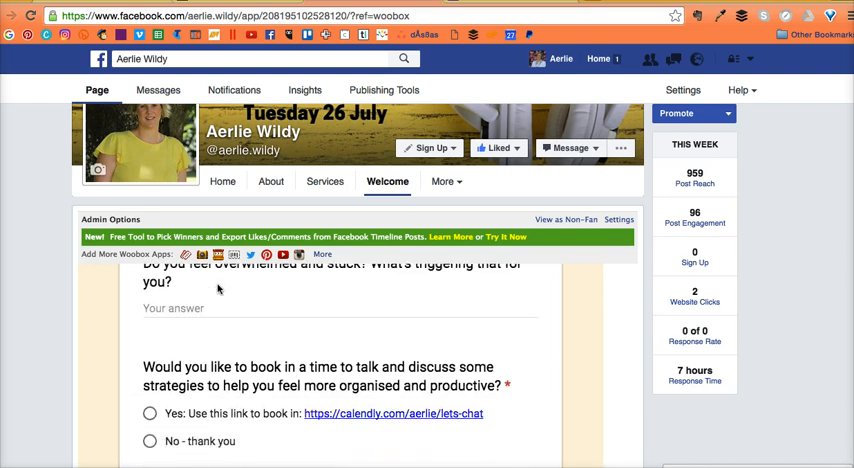
scroll("down", 3)
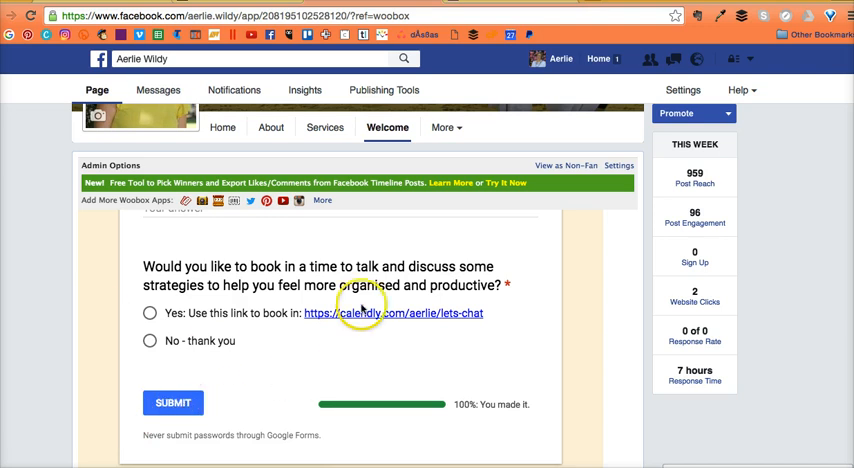
scroll("up", 3)
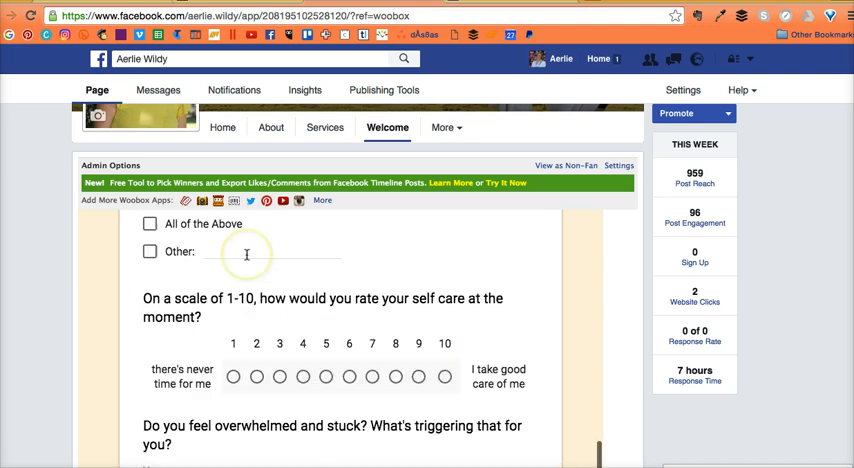
scroll("down", 3)
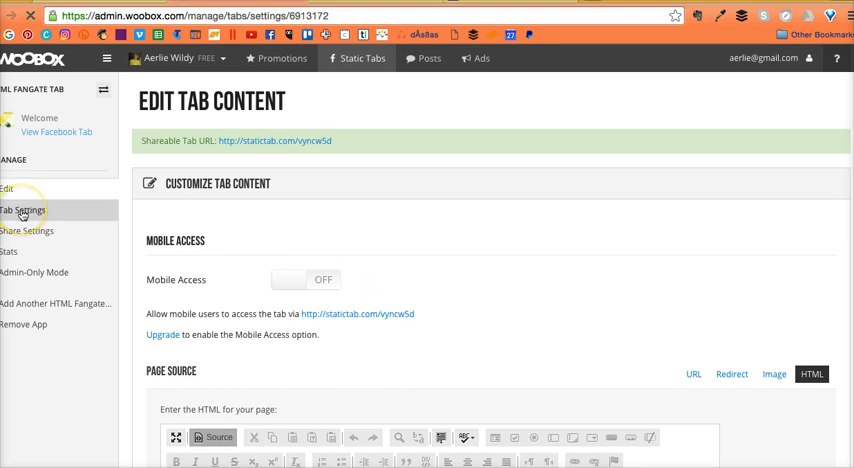
Step: In Tab Settings, replace the tab name Welcome with 'Book a Free Call'
left_click(22, 208)
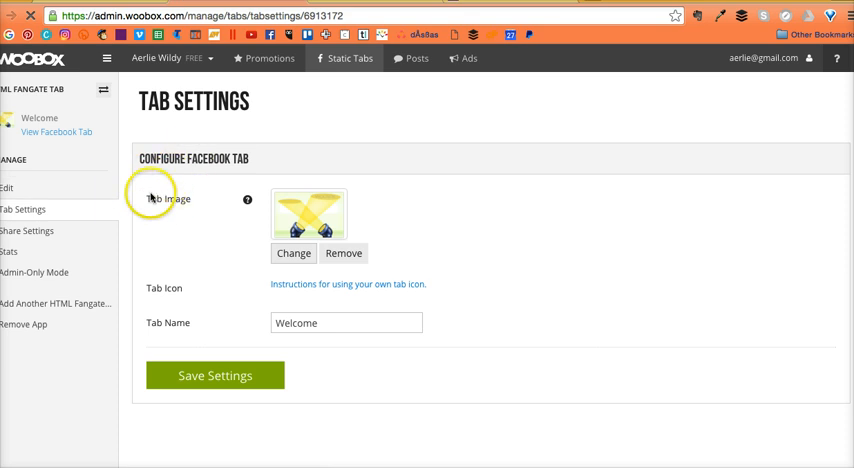
triple_click(346, 324)
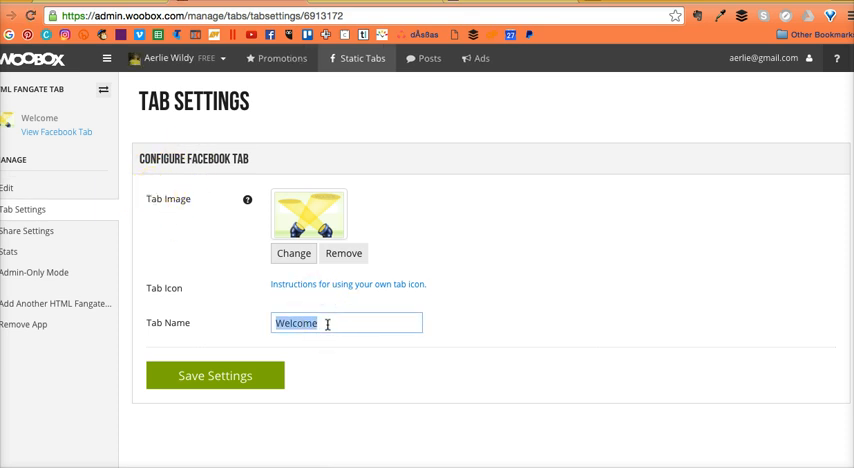
type("Book a Free Call")
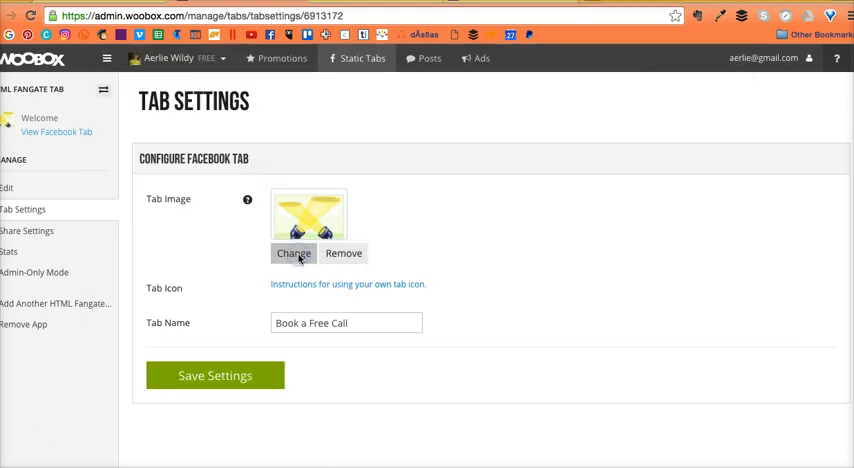
Step: Change the tab image to Free Call Tab.jpg from the Canva Laptop folder
left_click(292, 252)
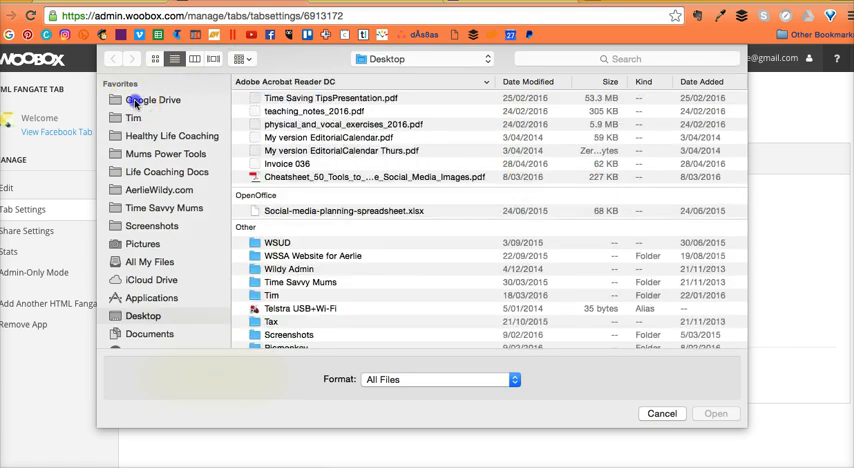
left_click(152, 100)
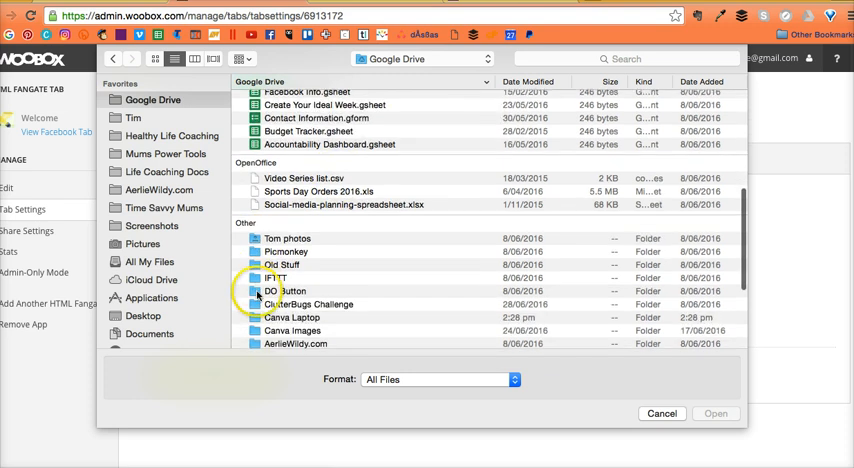
left_click(292, 316)
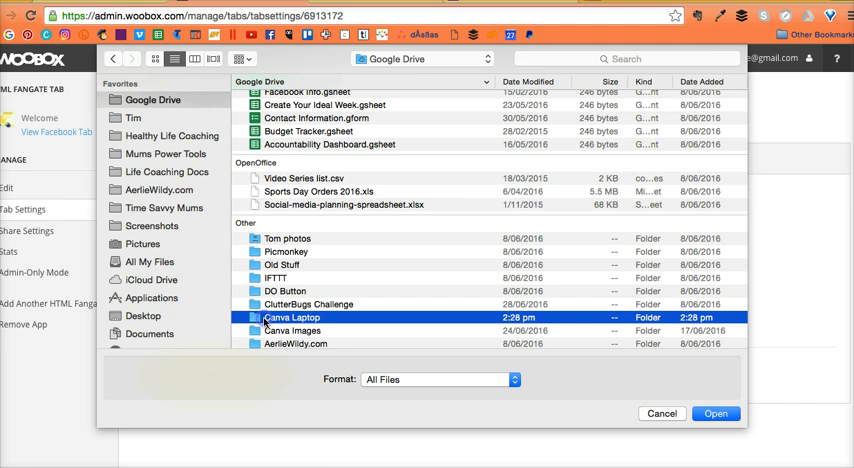
double_click(292, 316)
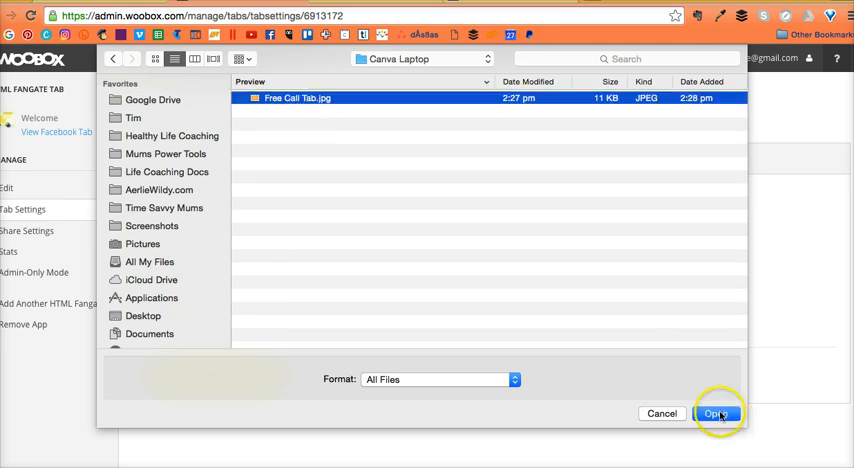
left_click(718, 412)
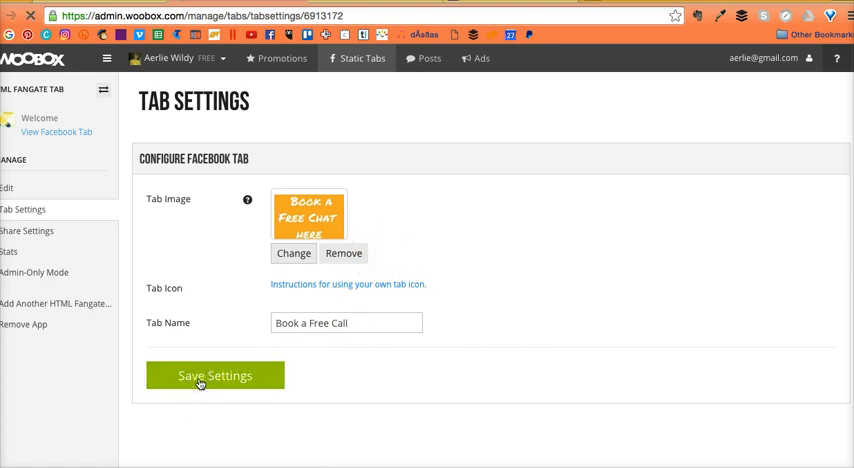
mouse_move(310, 212)
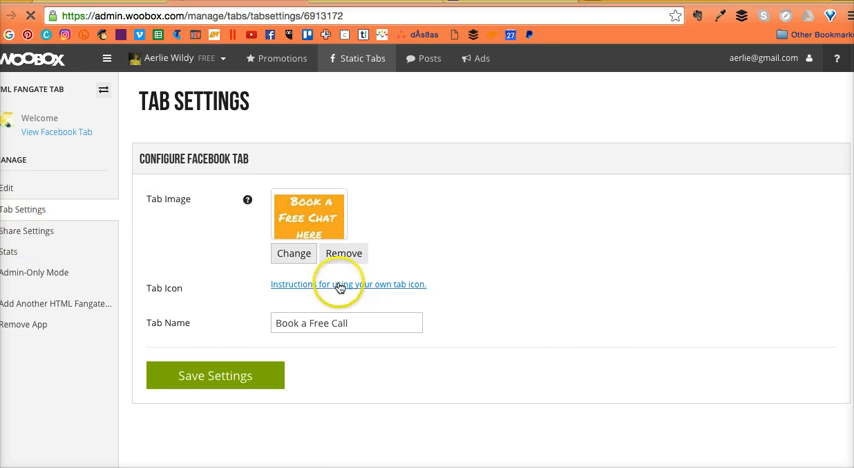
left_click(348, 284)
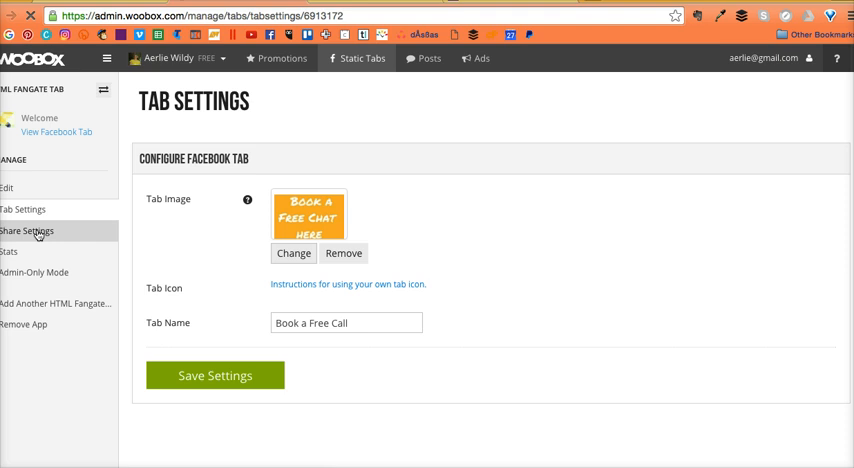
Step: View the shareable tab URL in Share Settings, then return to the Facebook page
left_click(28, 232)
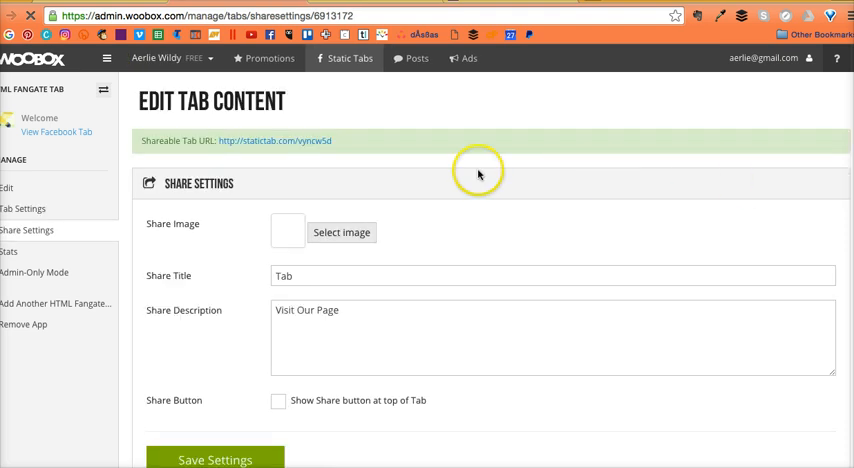
mouse_move(228, 154)
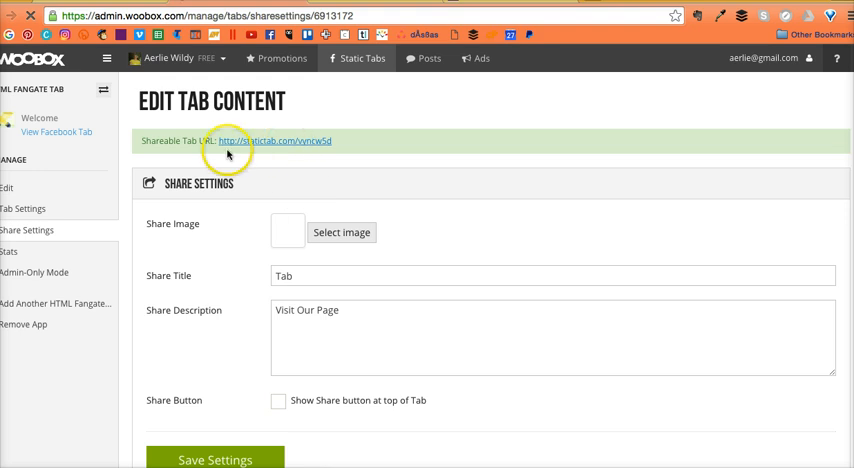
scroll("down", 3)
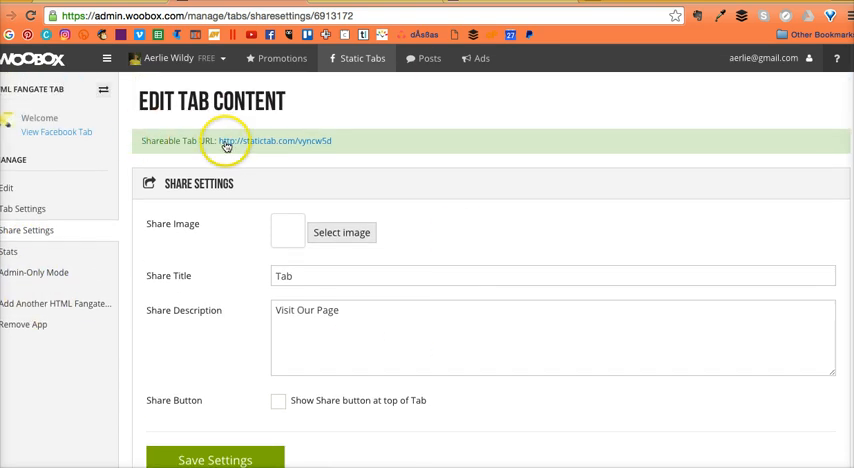
left_click(284, 140)
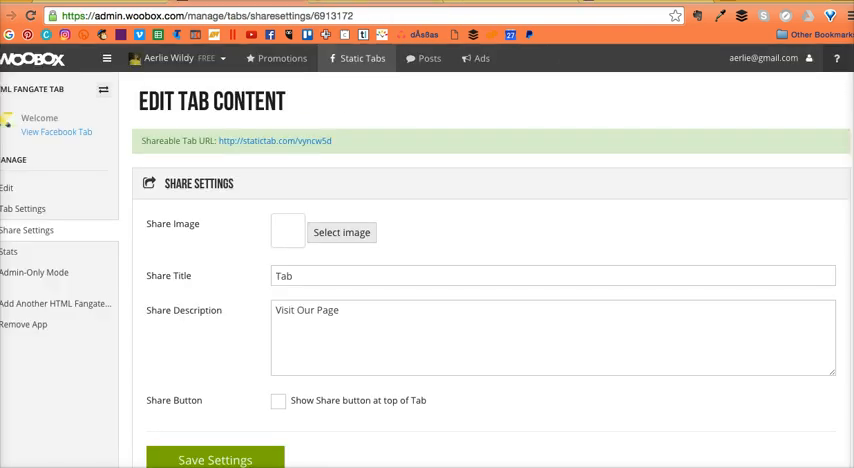
left_click(58, 132)
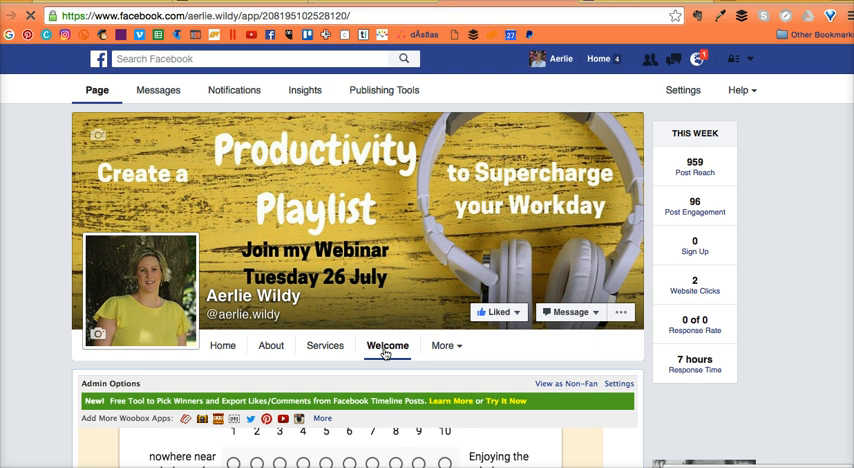
mouse_move(386, 354)
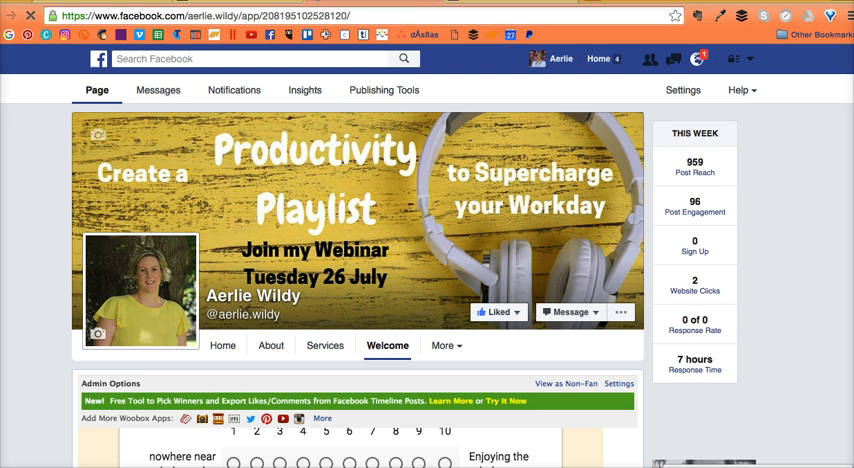
Step: Reload the Facebook page so the tab label updates to Book a Free Call
scroll("down", 3)
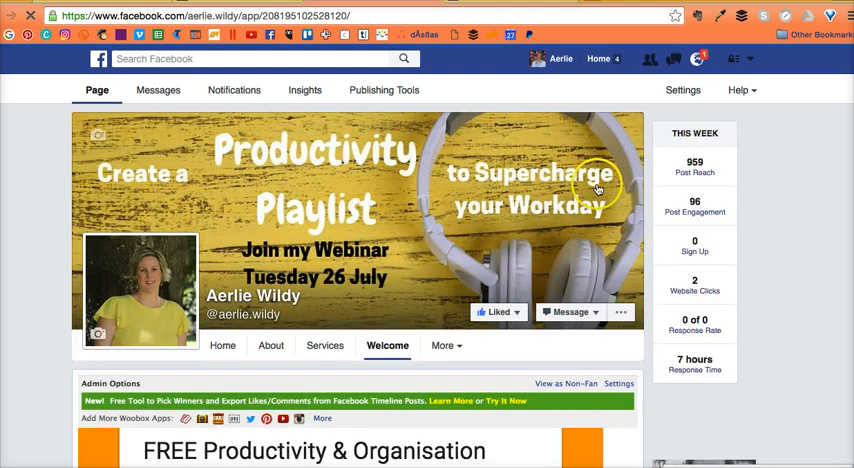
mouse_move(610, 58)
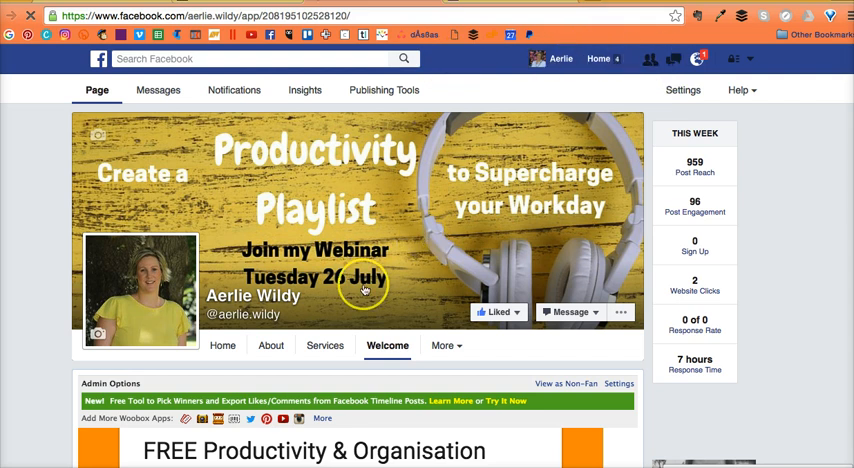
left_click(442, 346)
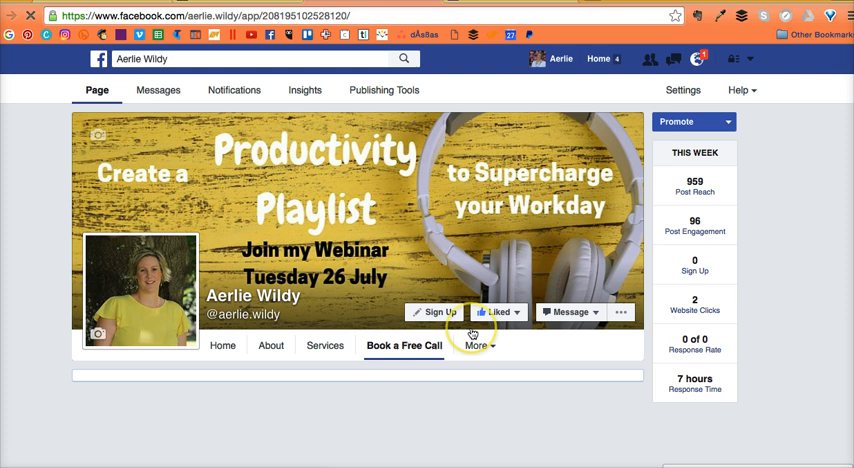
mouse_move(408, 372)
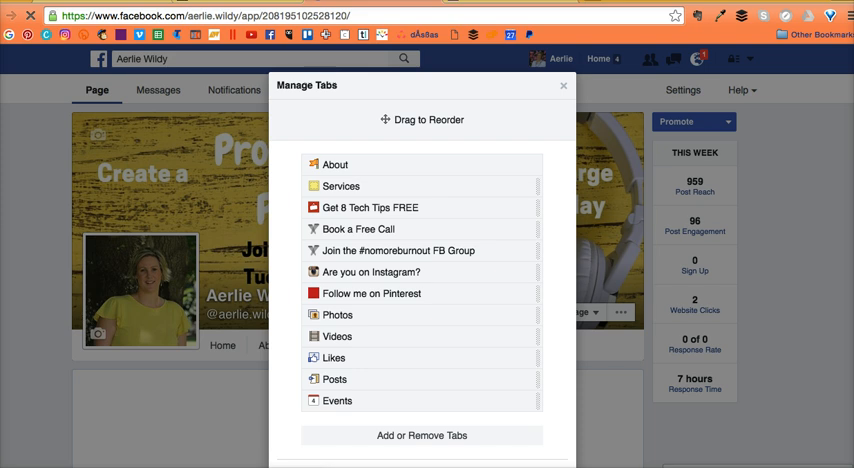
Step: Close the Manage Tabs list to return to the page's Home view
left_click(564, 84)
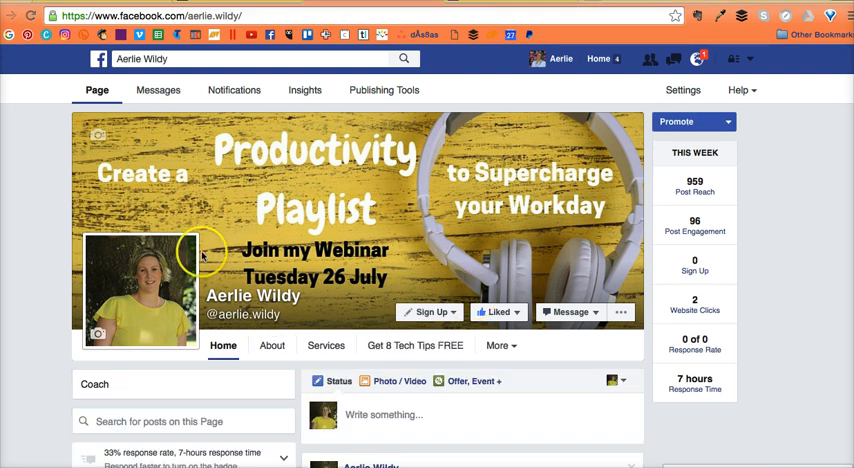
Step: Scroll the left column down to Apps and open the Book a Free Call tab
scroll("down", 3)
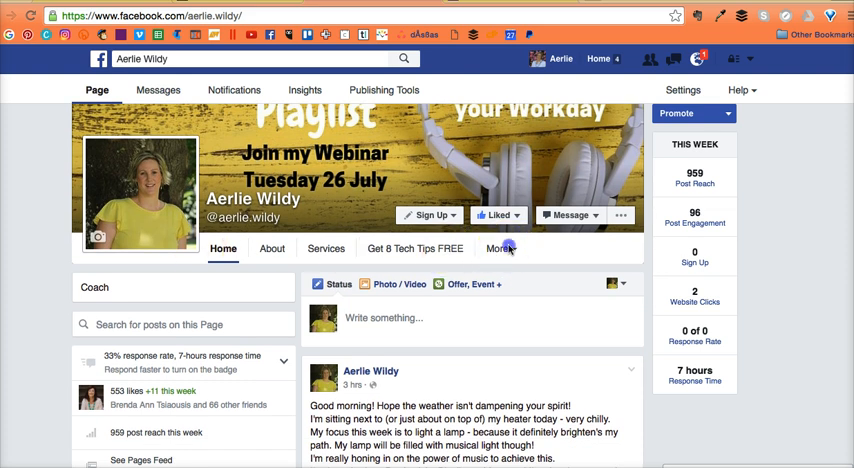
scroll("down", 3)
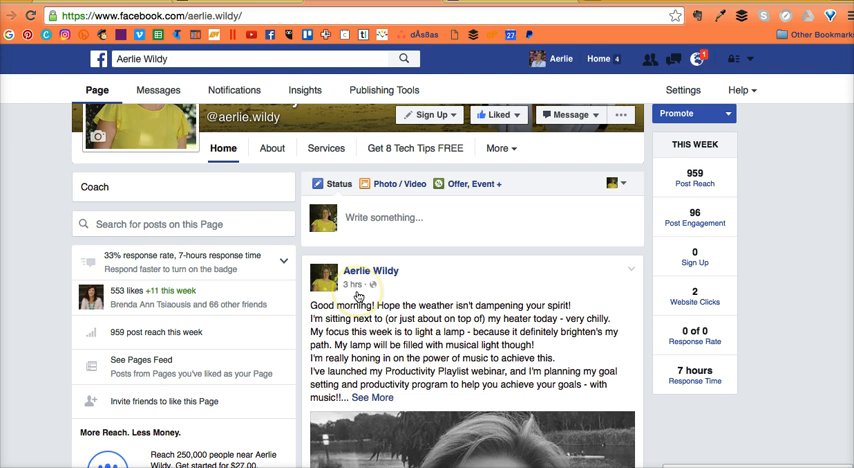
scroll("down", 3)
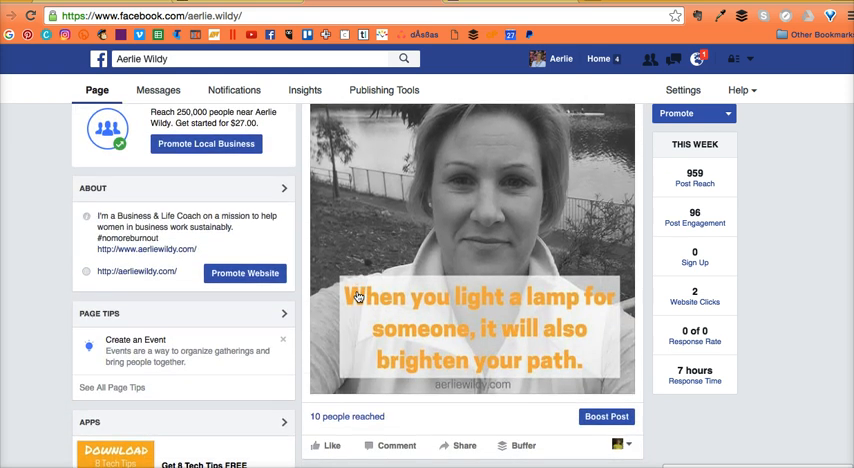
scroll("down", 3)
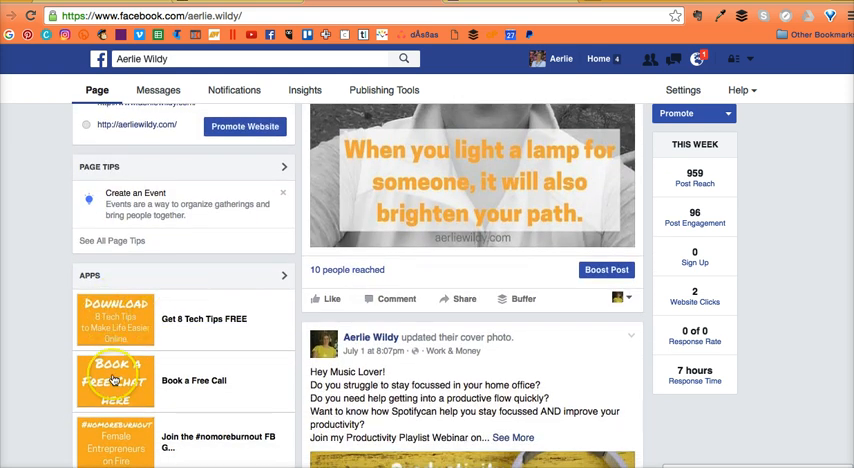
left_click(116, 380)
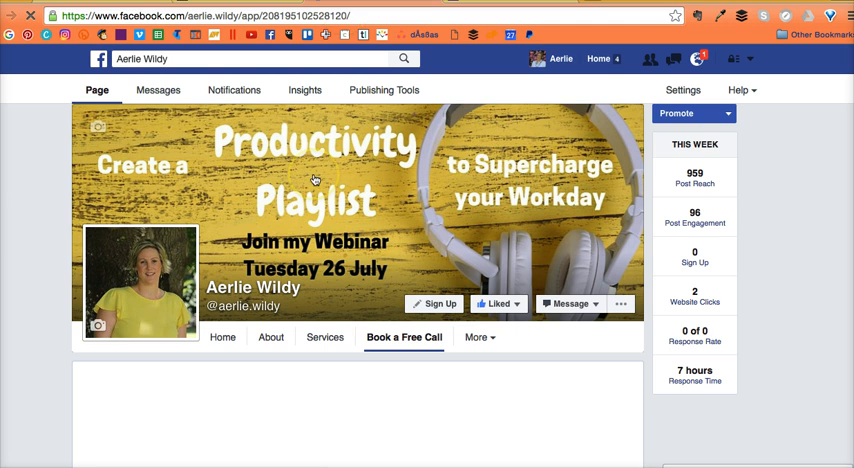
scroll("down", 3)
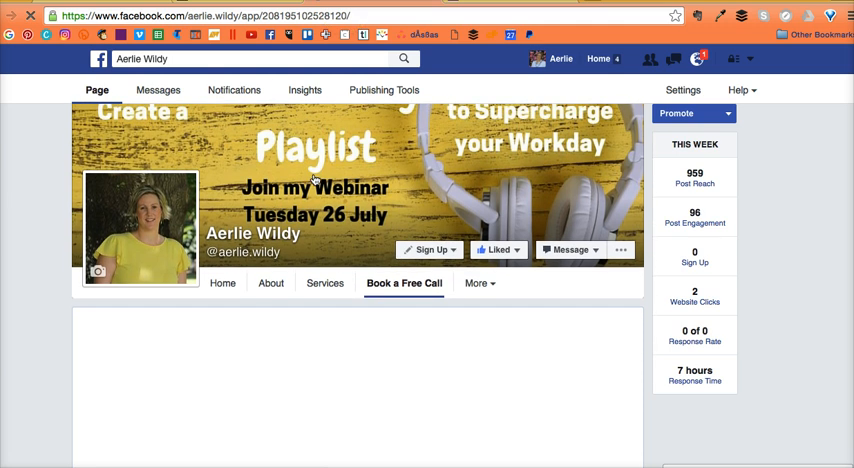
mouse_move(436, 360)
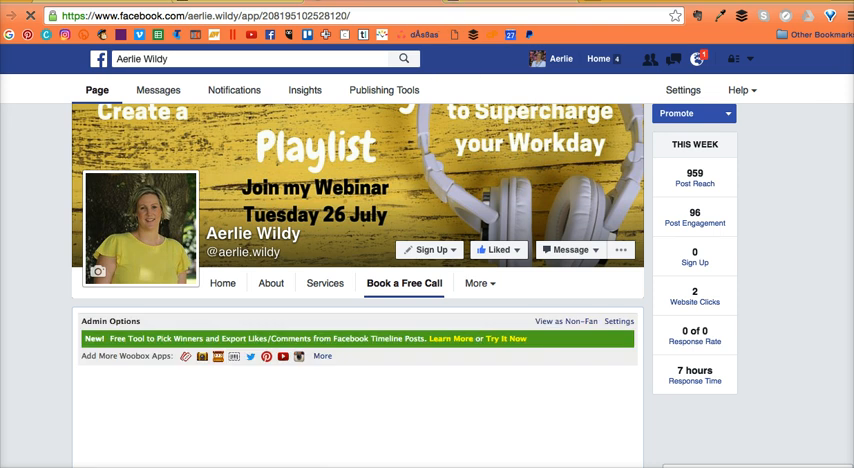
scroll("down", 3)
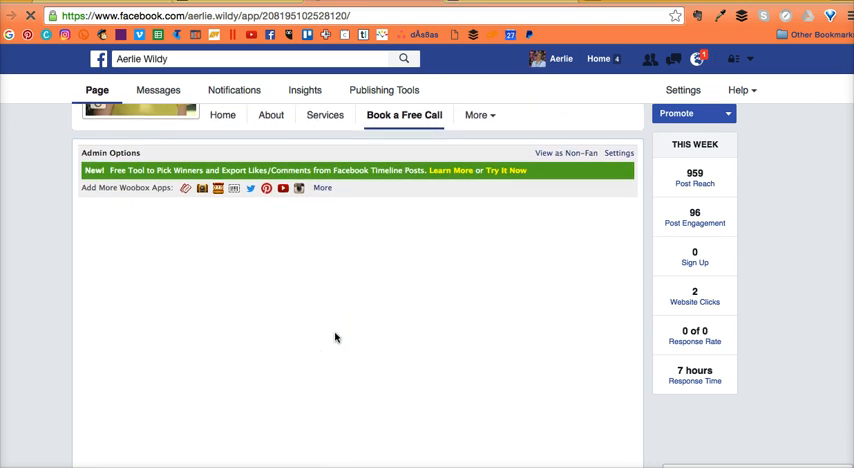